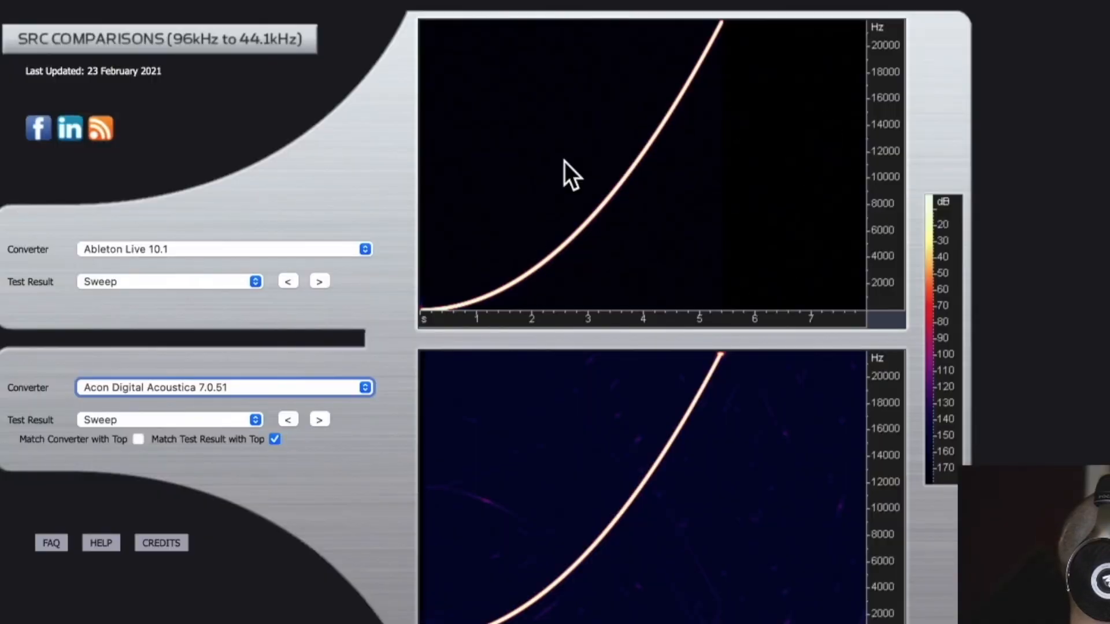
{"action": "mouse_move", "coordinate": [374, 329]}
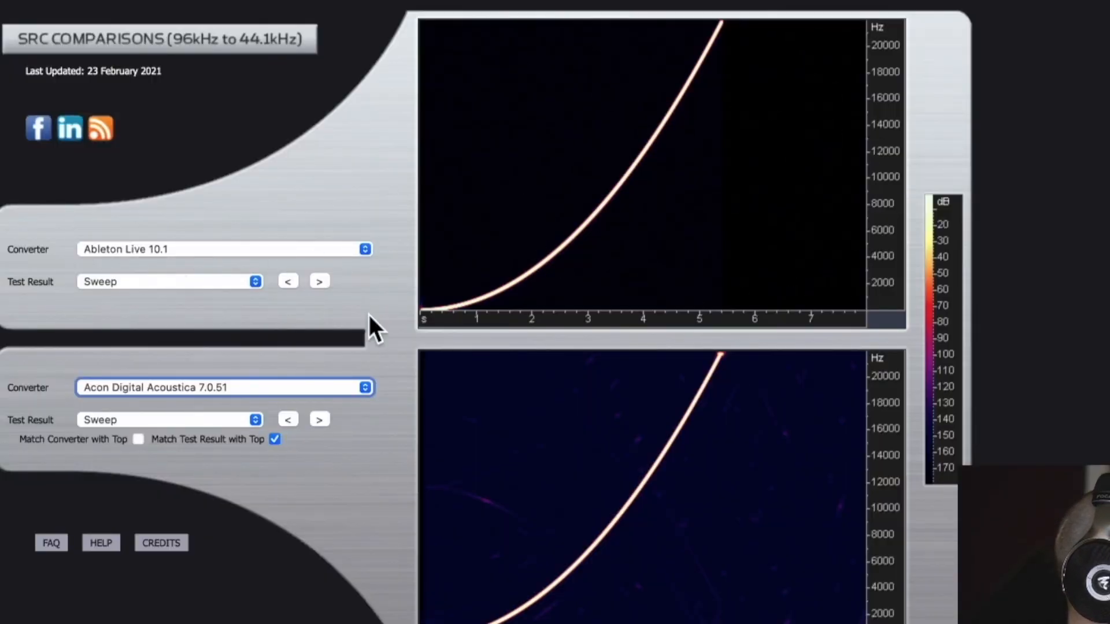
{"action": "mouse_move", "coordinate": [273, 57]}
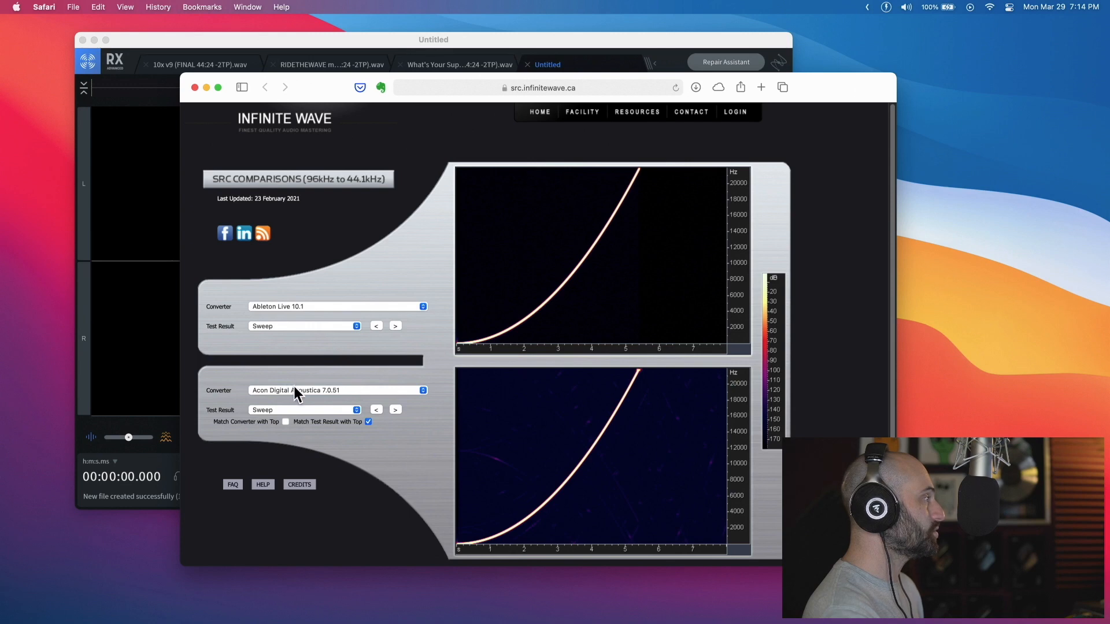
Switch the lower comparison converter to FL Studio 20.1.2.877 against Ableton Live 10.1
{"action": "left_click", "coordinate": [338, 390]}
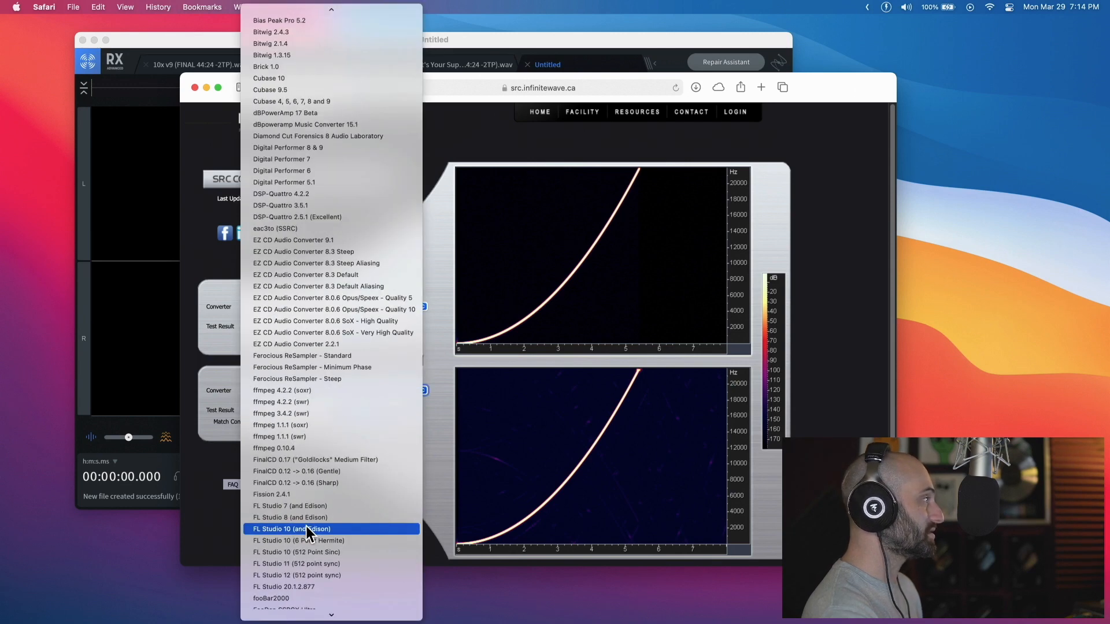
{"action": "scroll", "scroll_direction": "down", "scroll_amount": 3}
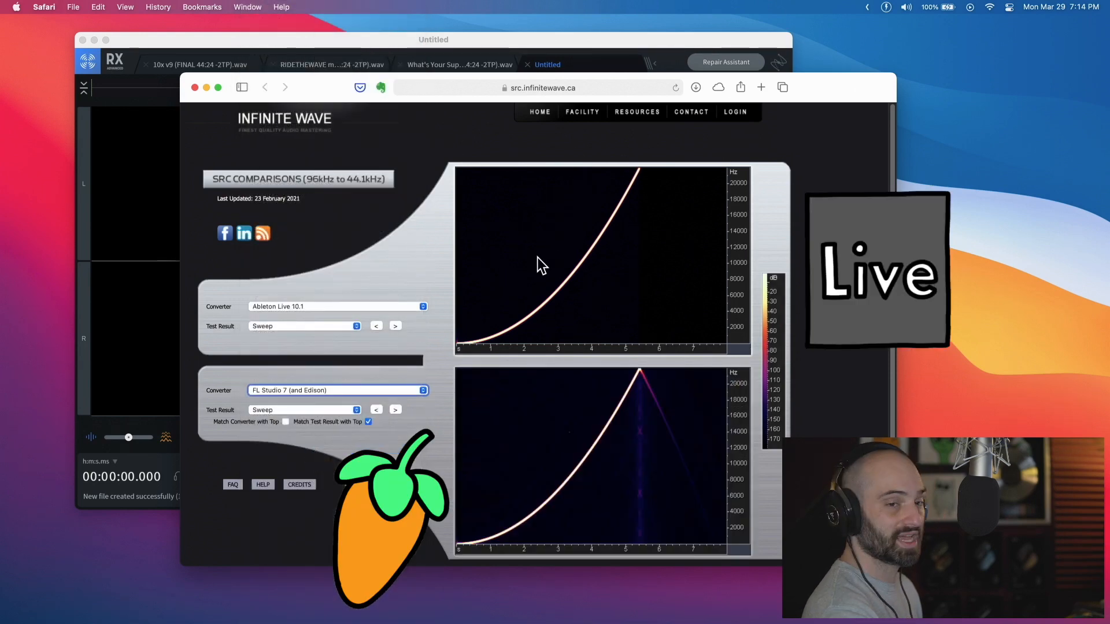
{"action": "mouse_move", "coordinate": [658, 357]}
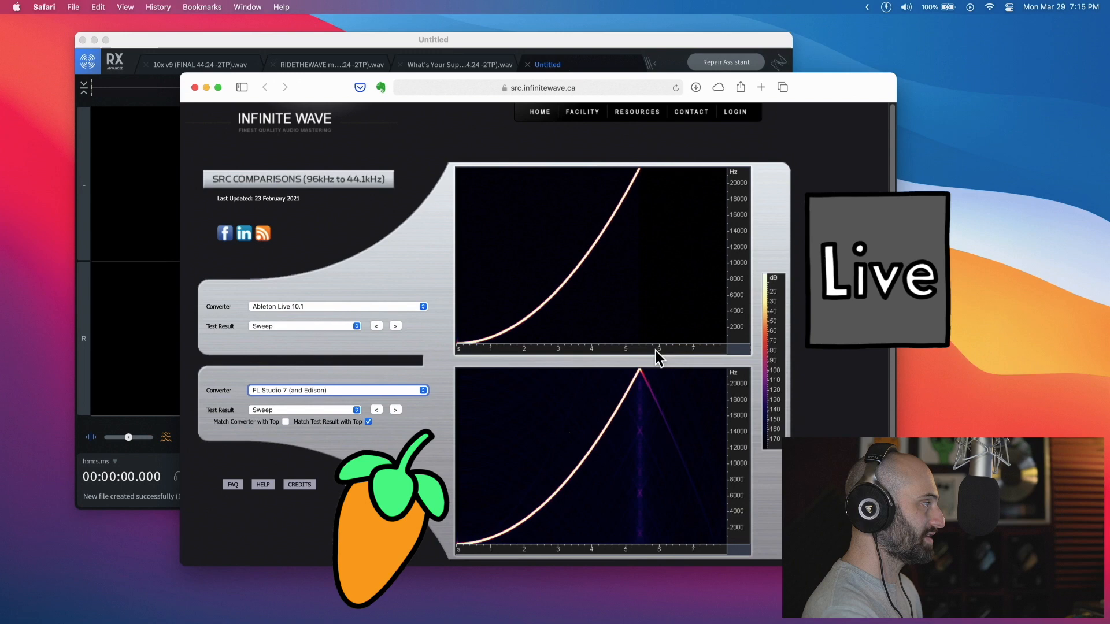
{"action": "mouse_move", "coordinate": [542, 488]}
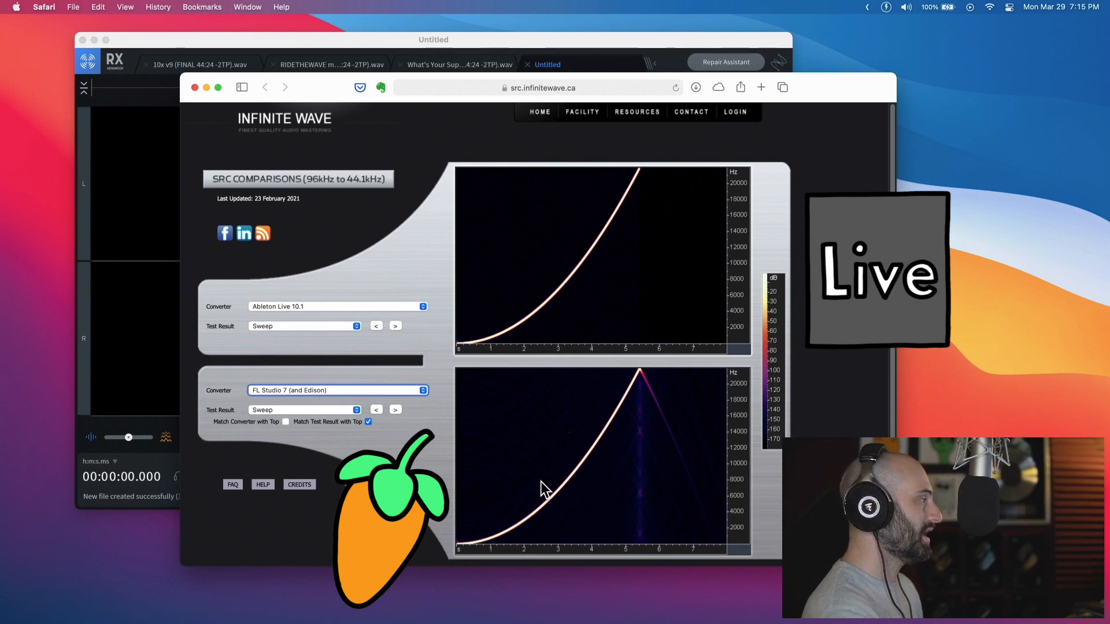
{"action": "left_click", "coordinate": [338, 390]}
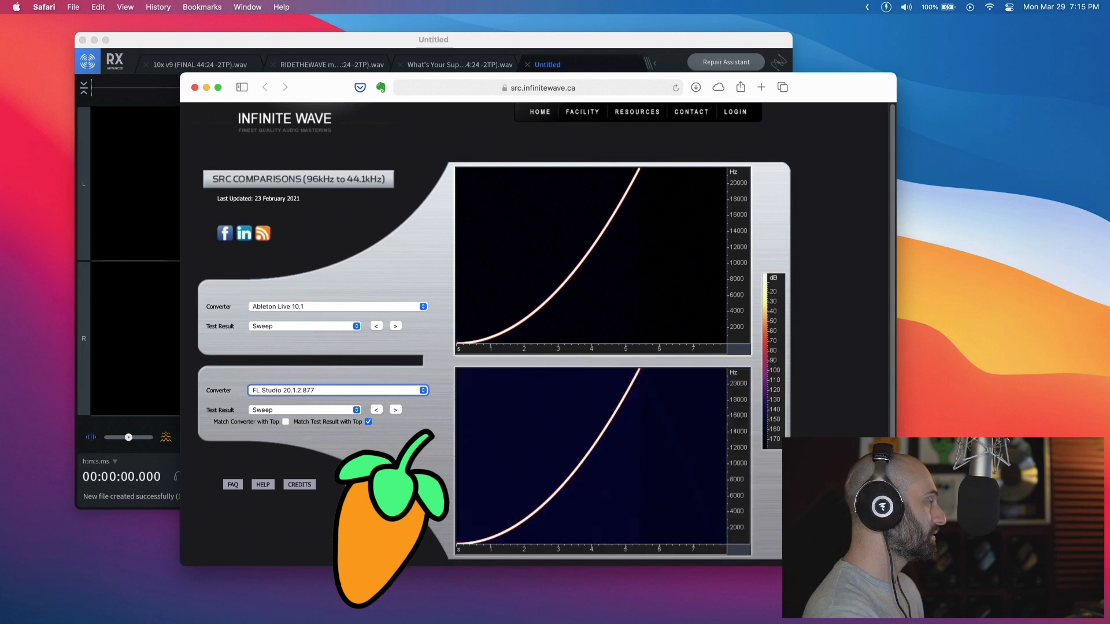
{"action": "mouse_move", "coordinate": [530, 534]}
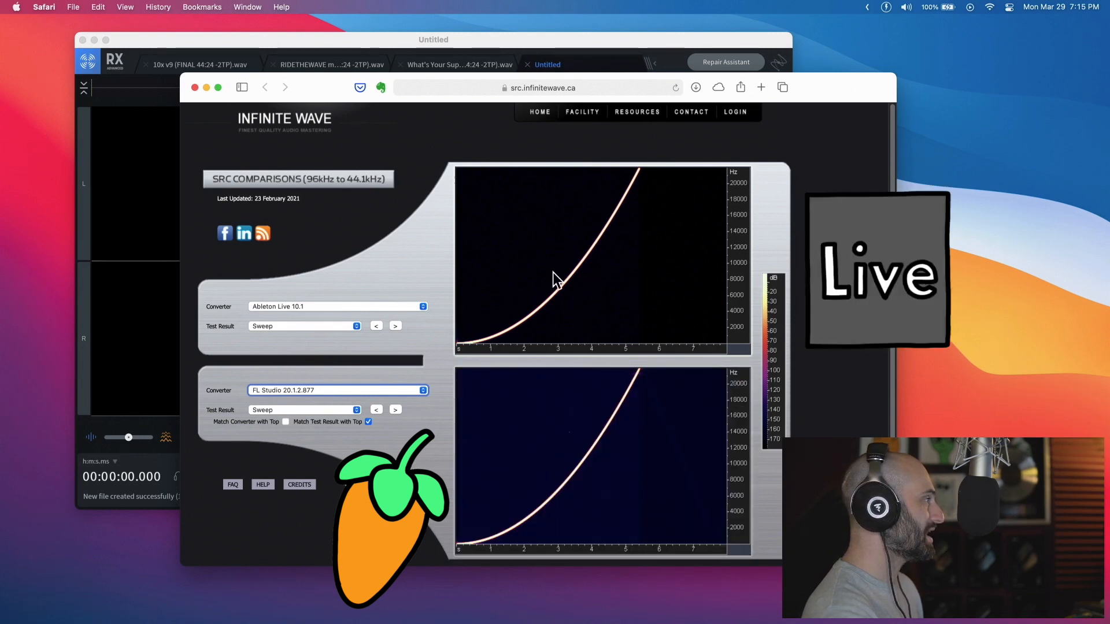
{"action": "mouse_move", "coordinate": [676, 279]}
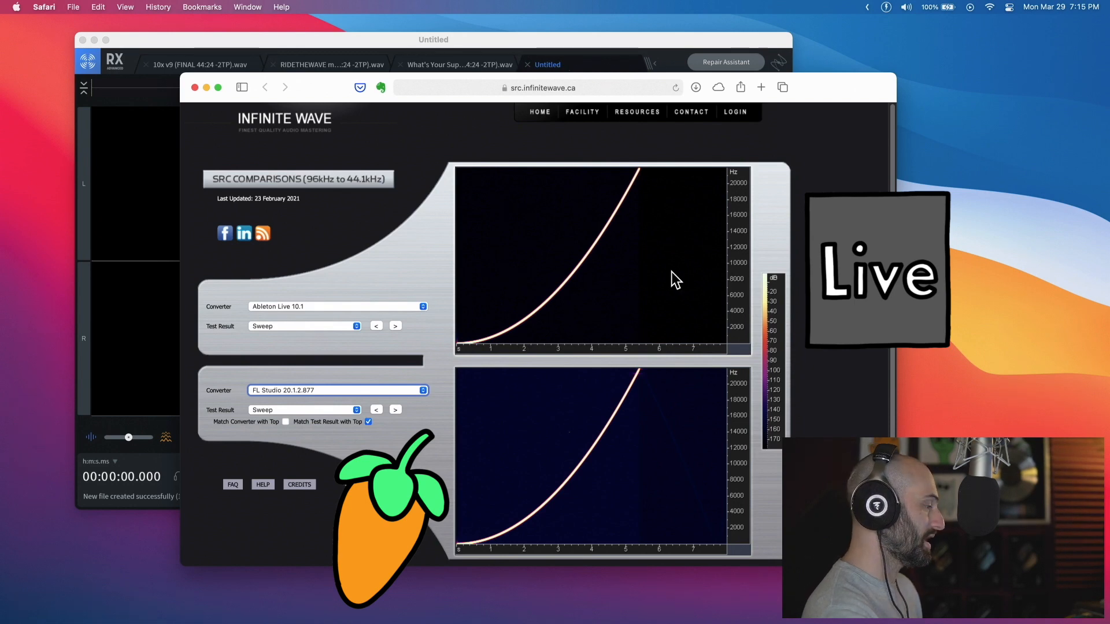
Compare Pro Tools LE 8.0.3, then ProTools 2019 (import), below Ableton Live 10.1, leaving the converter list open
{"action": "left_click", "coordinate": [338, 390]}
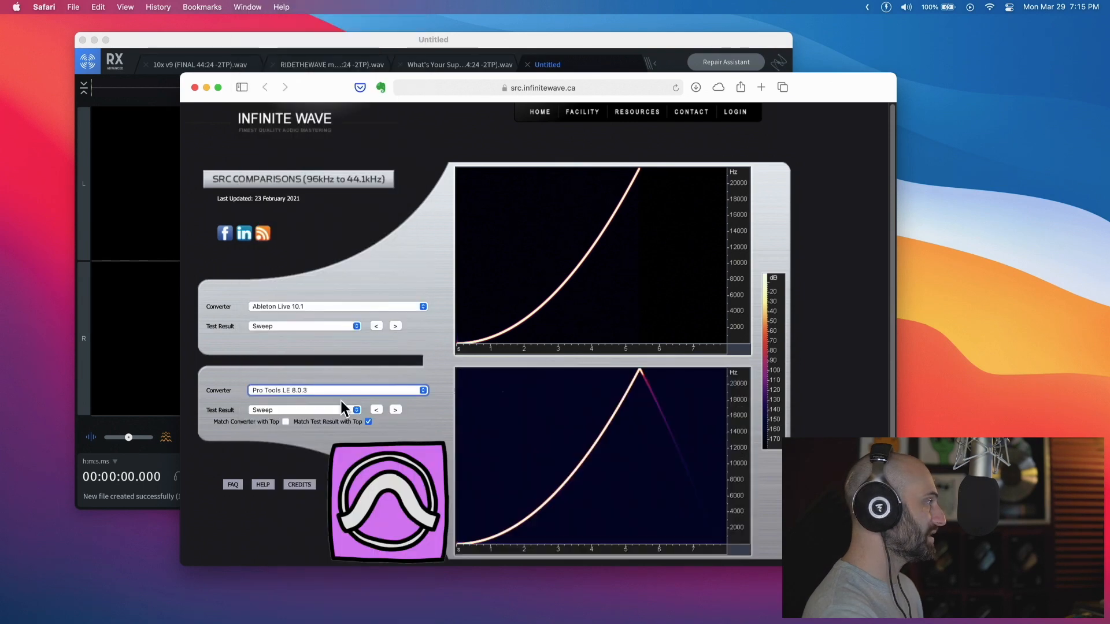
{"action": "left_click", "coordinate": [337, 390]}
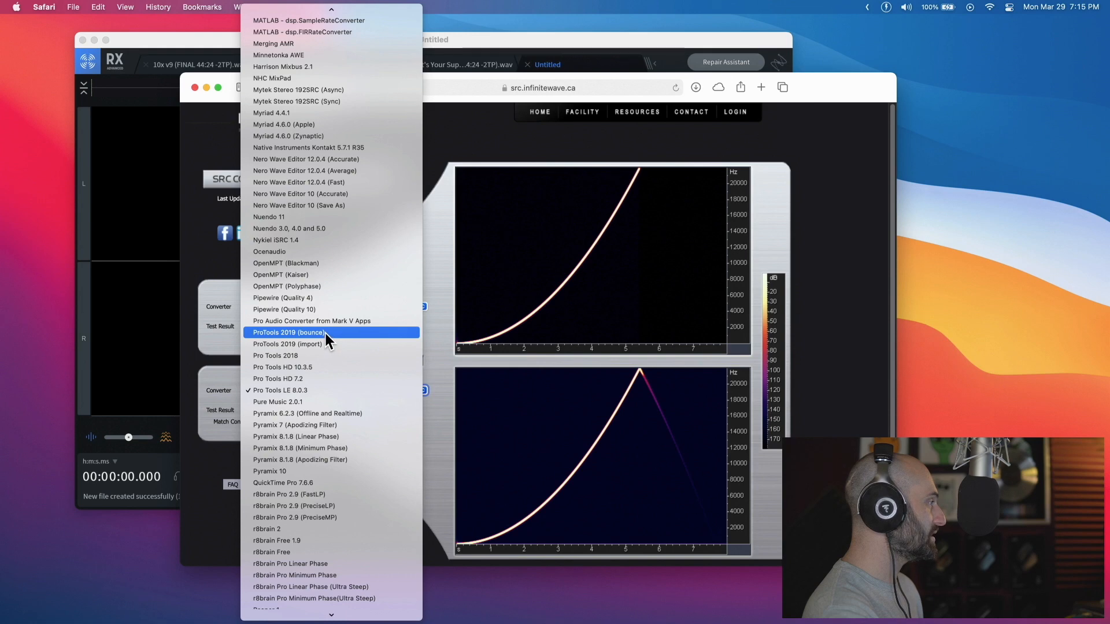
{"action": "left_click", "coordinate": [289, 333]}
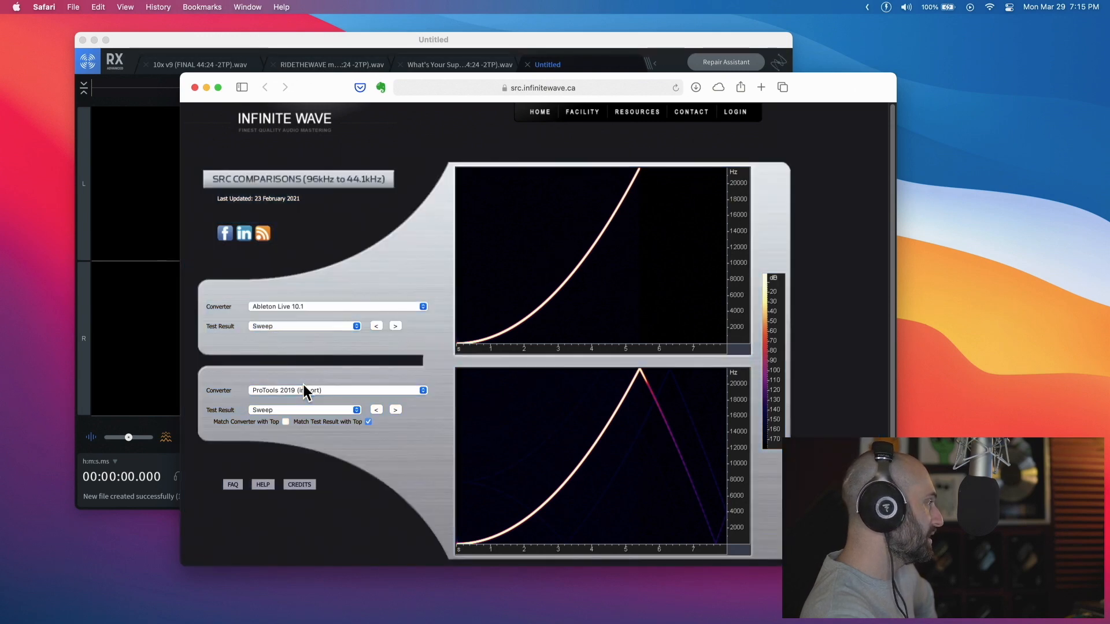
{"action": "left_click", "coordinate": [338, 390]}
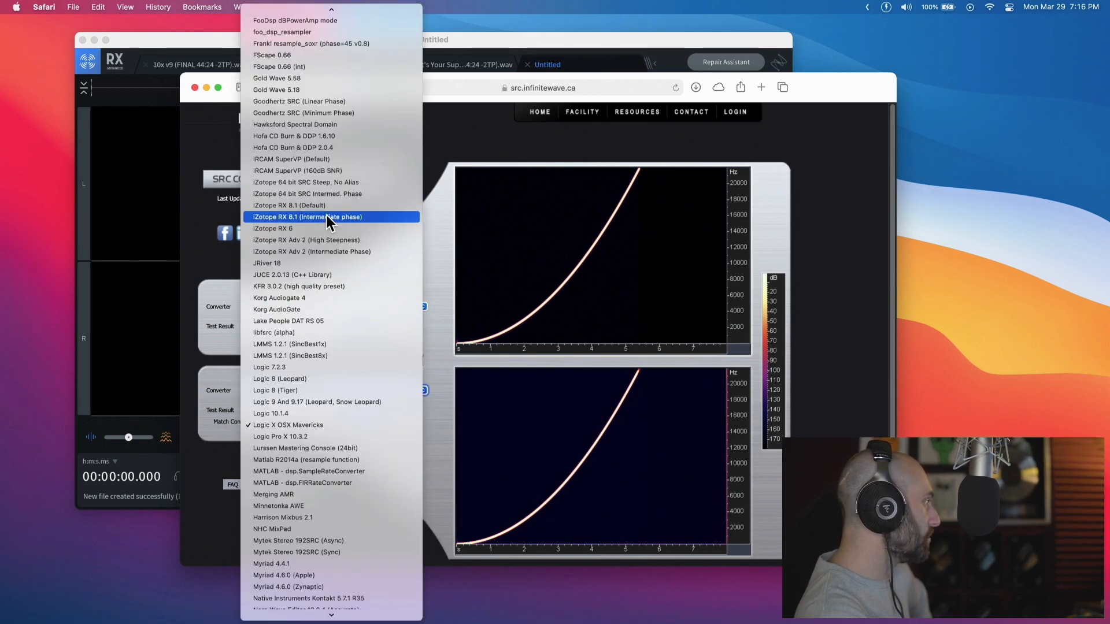
Compare iZotope RX 8.1 (Intermediate phase), then iZotope 64 bit SRC Intermed. Phase, below
{"action": "left_click", "coordinate": [290, 206]}
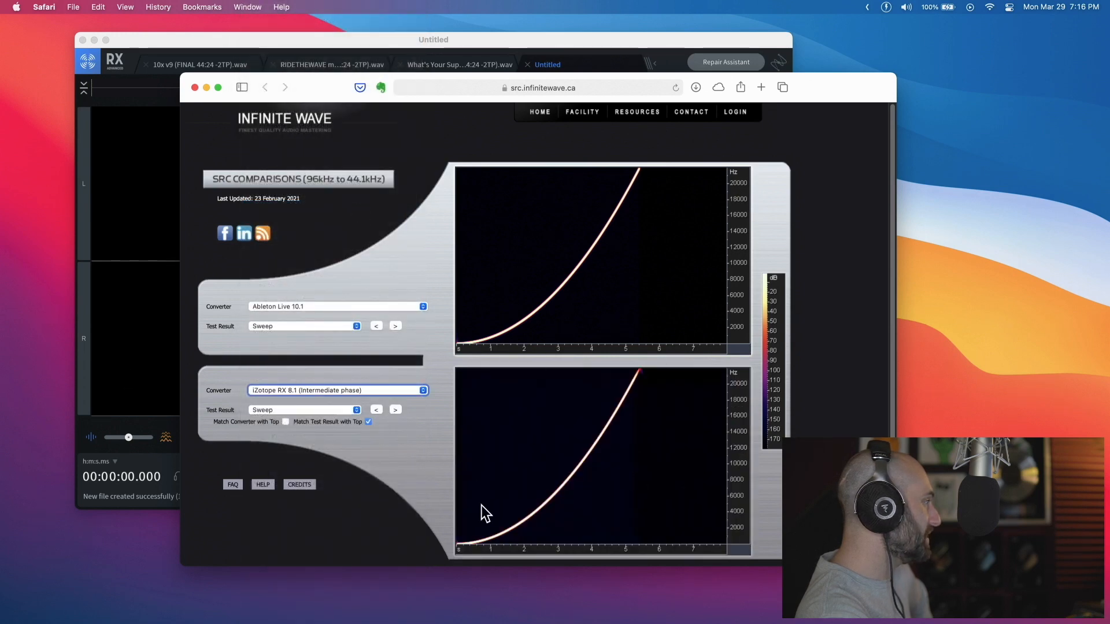
{"action": "left_click", "coordinate": [337, 390]}
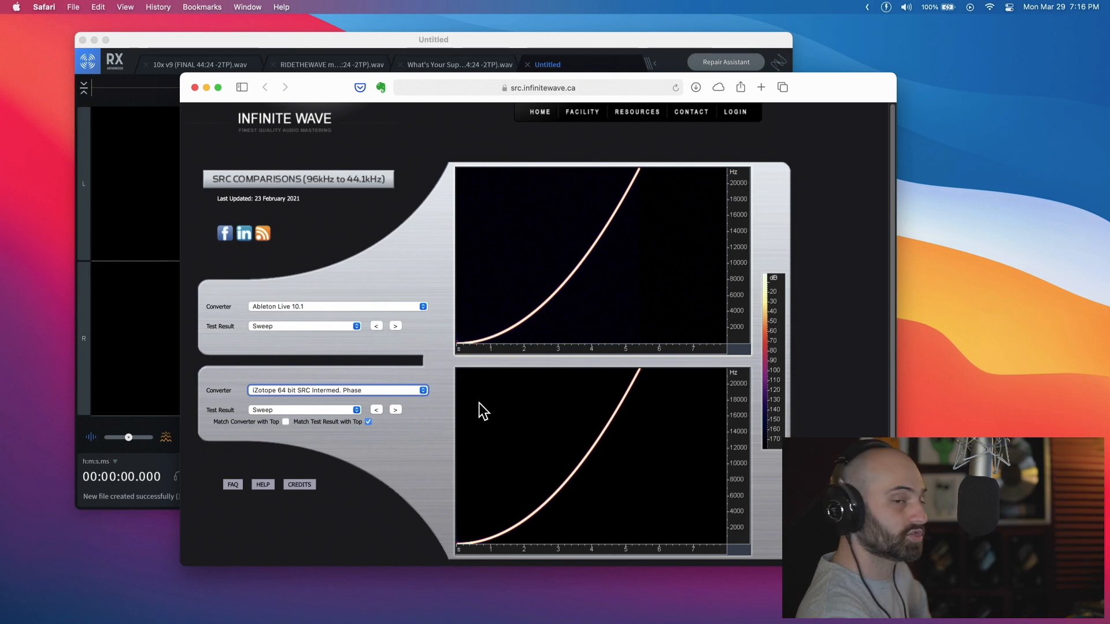
{"action": "mouse_move", "coordinate": [582, 111]}
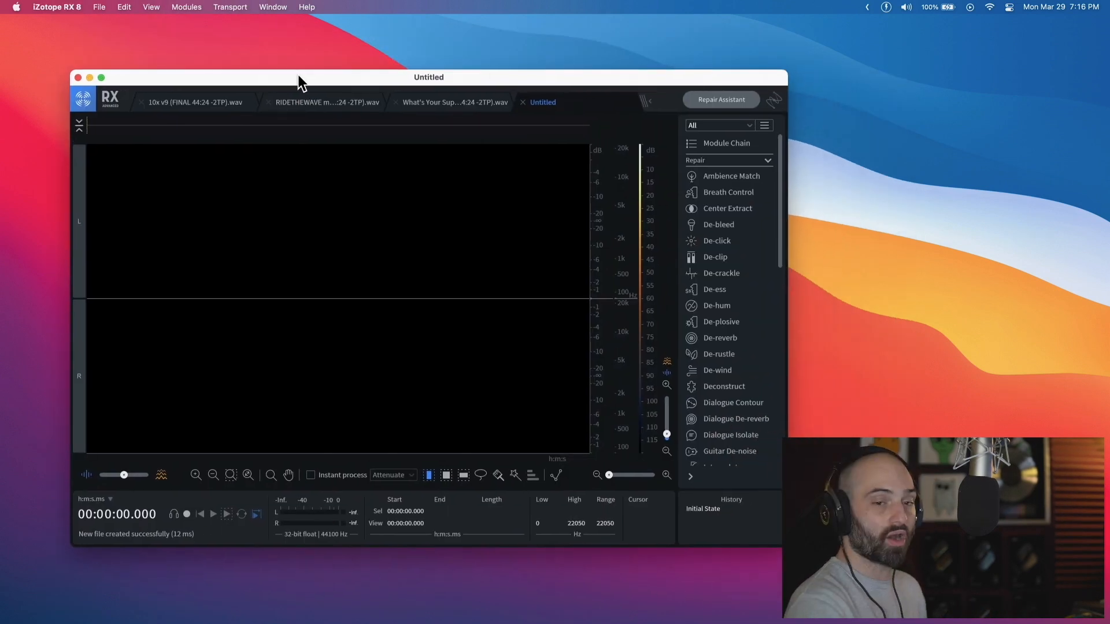
Bring up Batch Processing from the File menu, showing the Resample module in the chain
{"action": "left_click", "coordinate": [273, 7]}
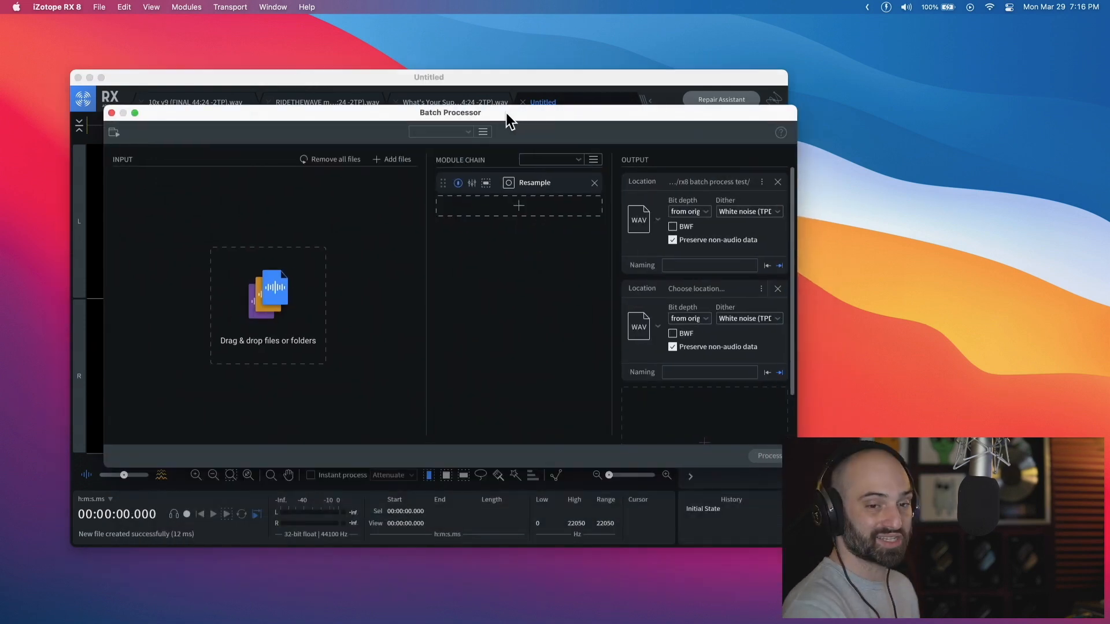
{"action": "mouse_move", "coordinate": [500, 342]}
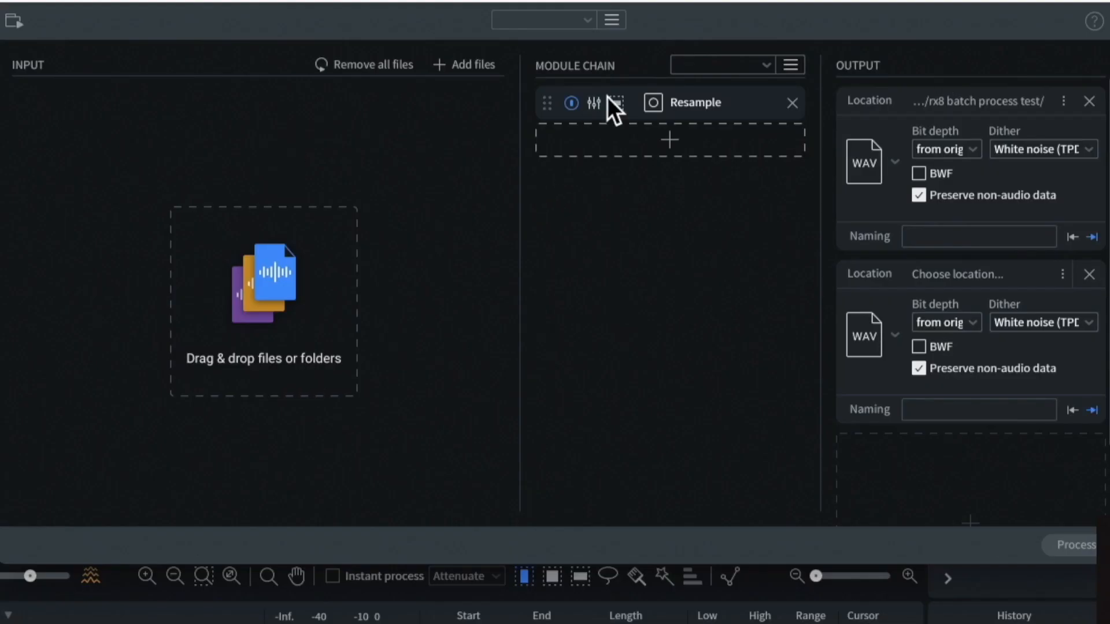
{"action": "mouse_move", "coordinate": [708, 114]}
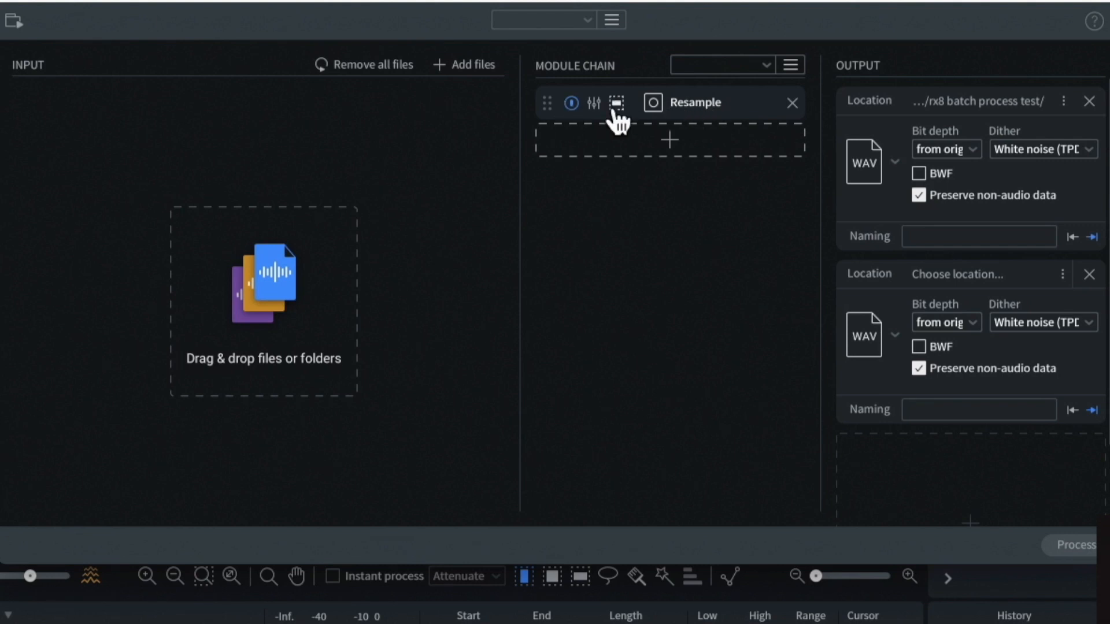
{"action": "left_click", "coordinate": [614, 103]}
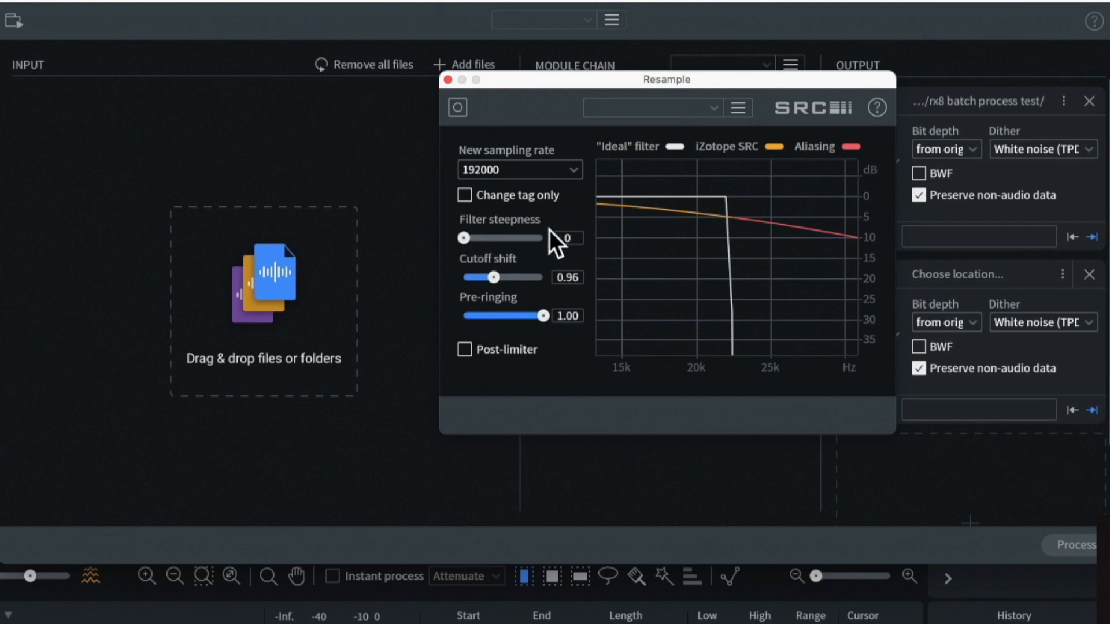
{"action": "triple_click", "coordinate": [507, 170]}
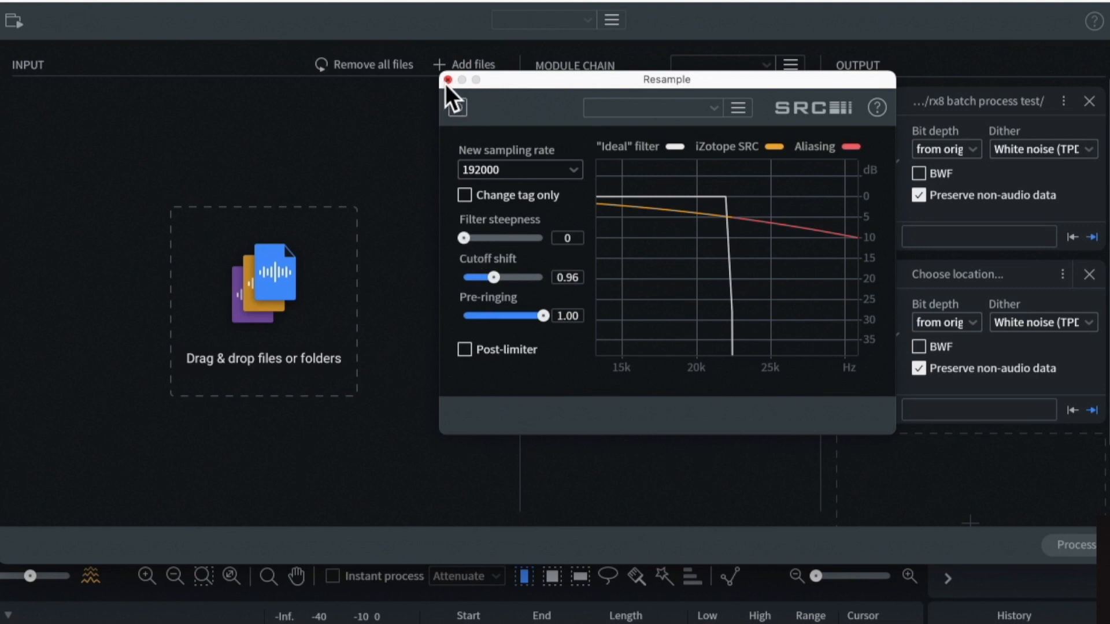
{"action": "left_click", "coordinate": [710, 108]}
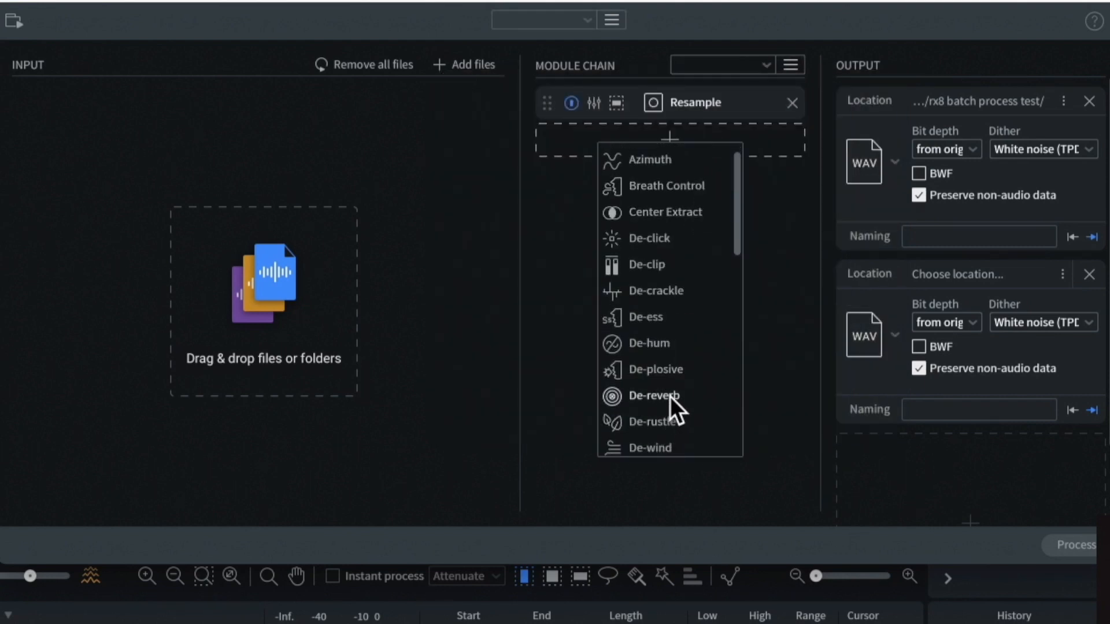
{"action": "mouse_move", "coordinate": [652, 439]}
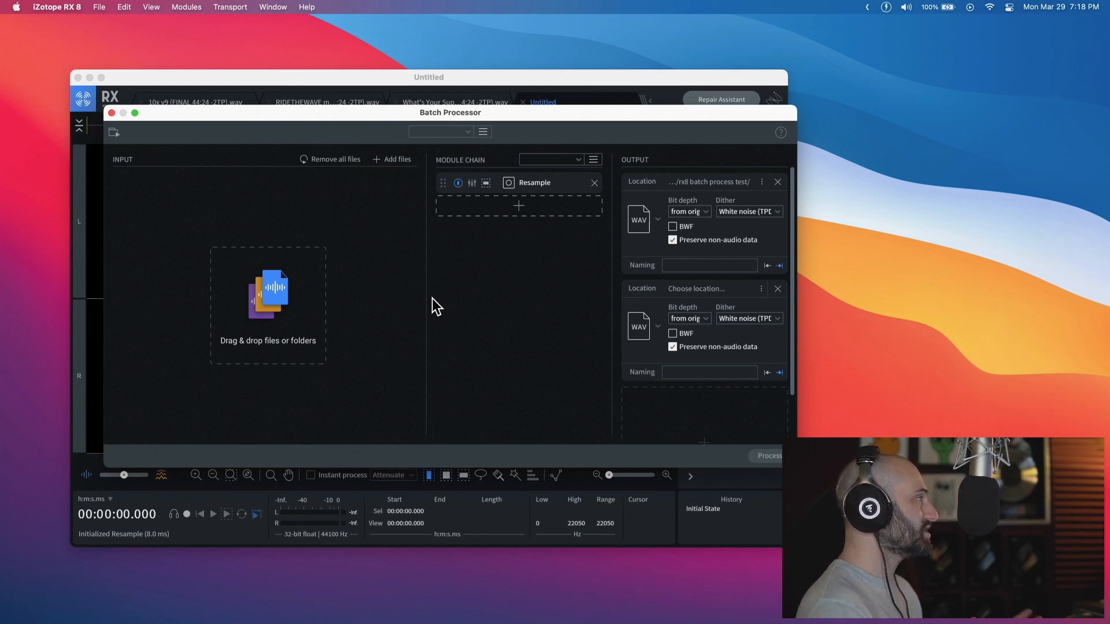
{"action": "left_click_drag", "start_coordinate": [450, 112], "coordinate": [425, 115]}
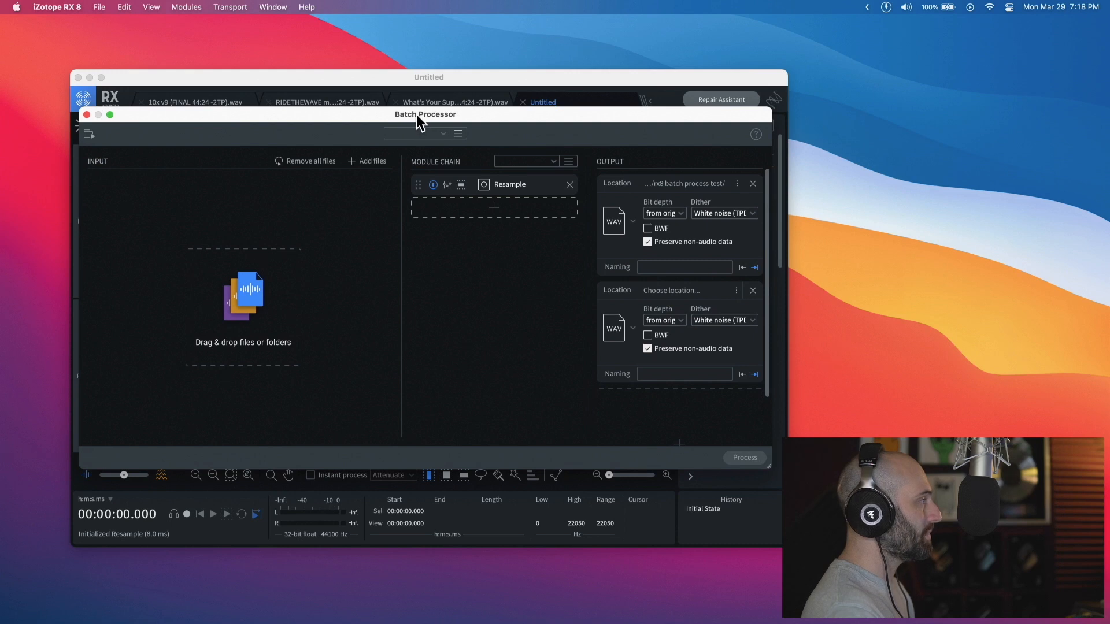